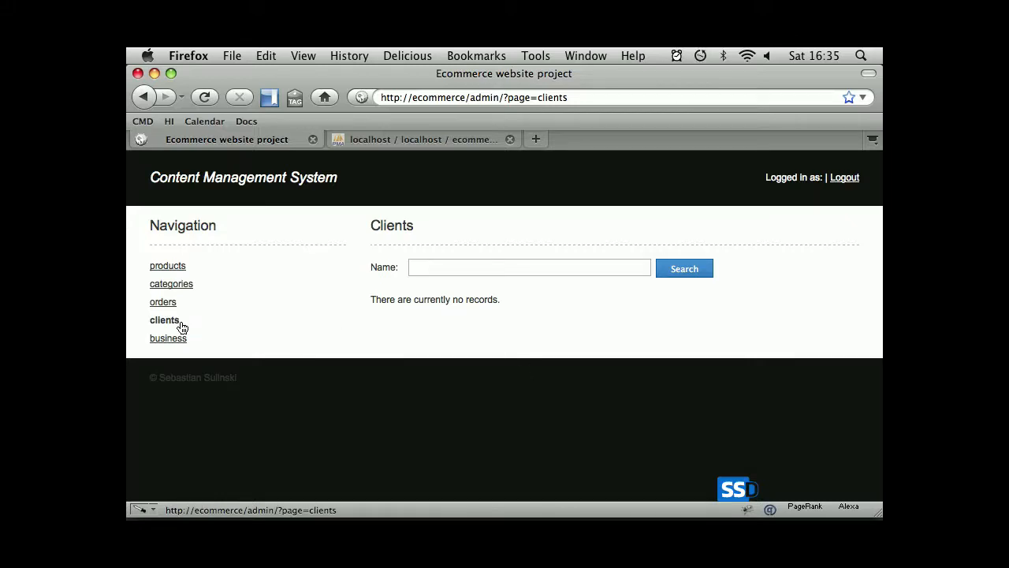
Open the business settings from Navigation and submit the form unchanged to reach the confirmation.
click(167, 337)
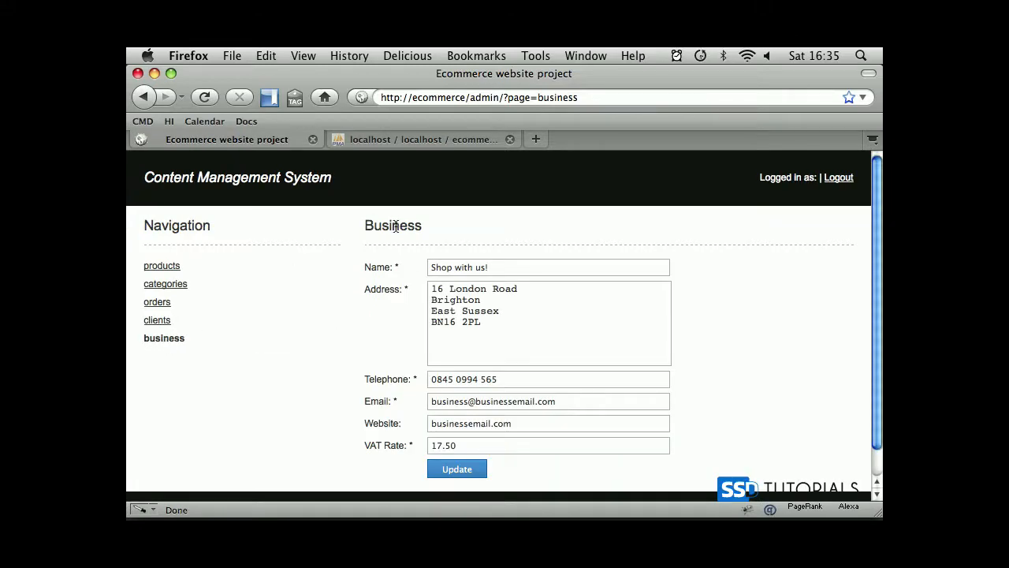
mouse_move(511, 262)
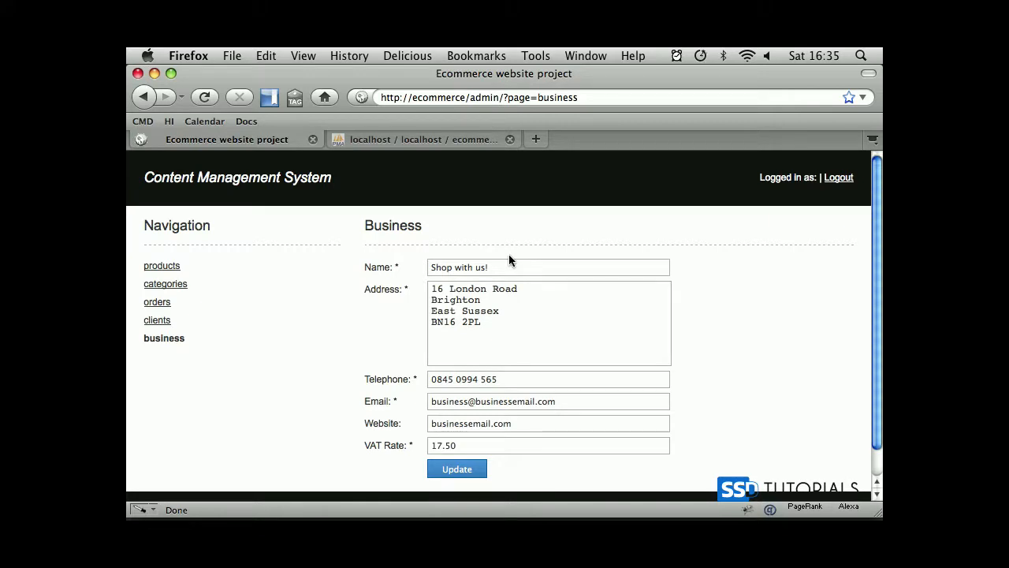
mouse_move(549, 284)
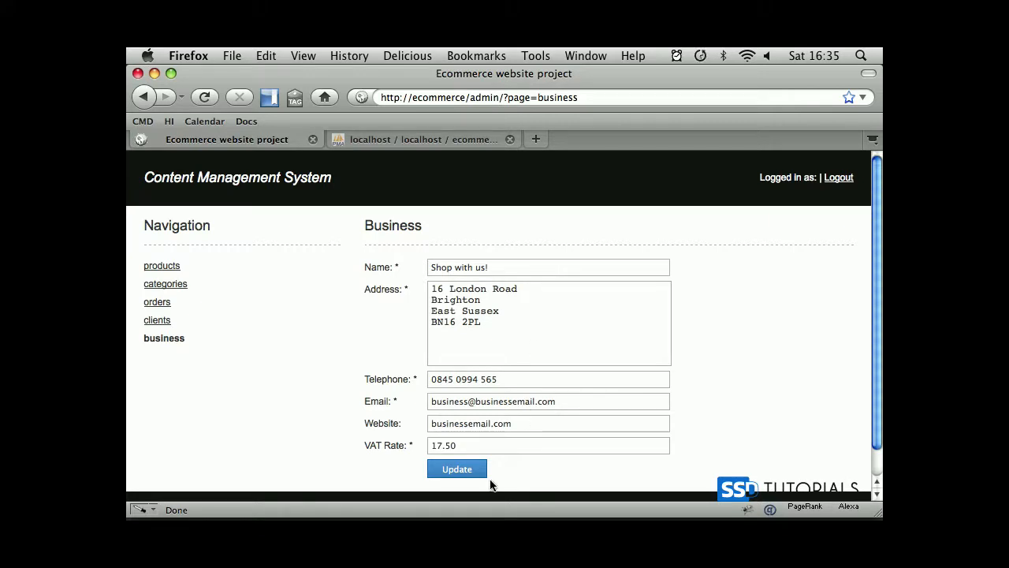
click(458, 469)
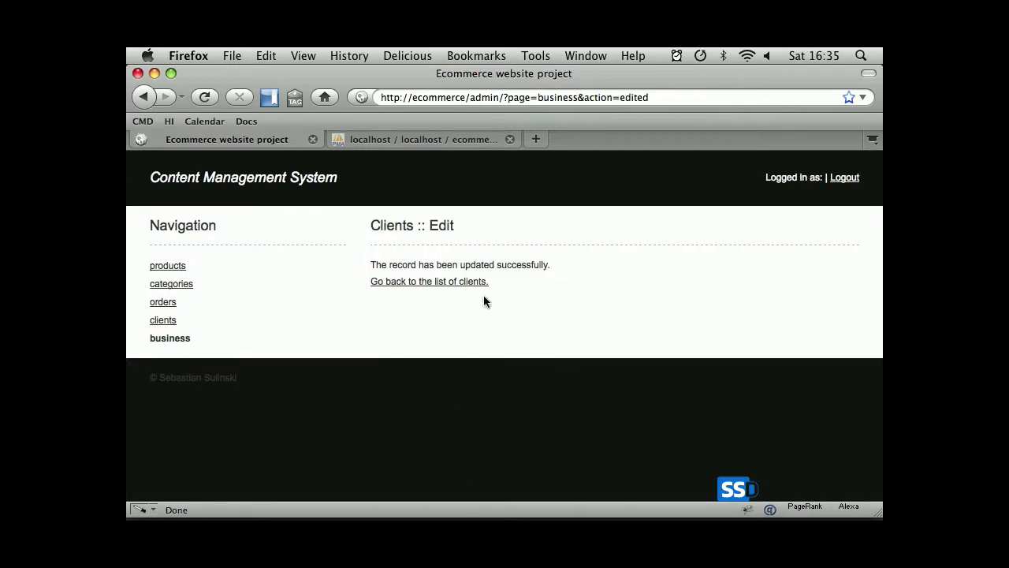
mouse_move(469, 285)
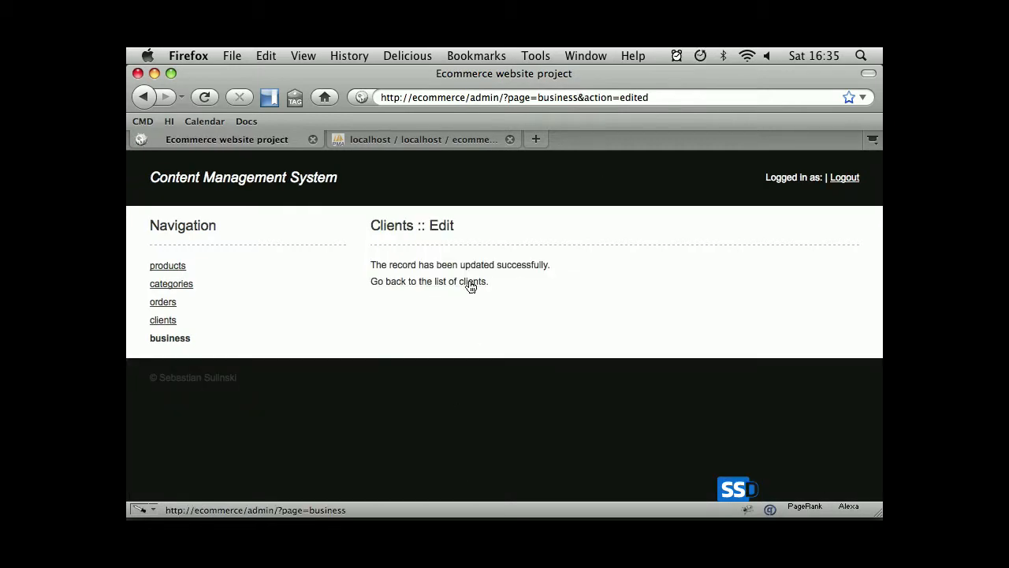
mouse_move(432, 290)
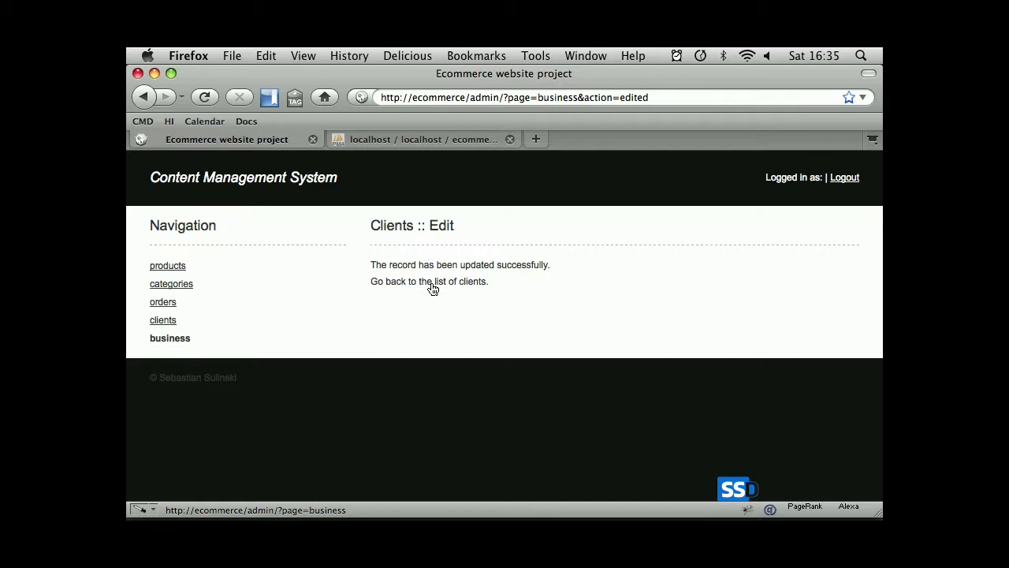
Return to the business form, rename the business to 'Show with me!' and save it.
click(170, 337)
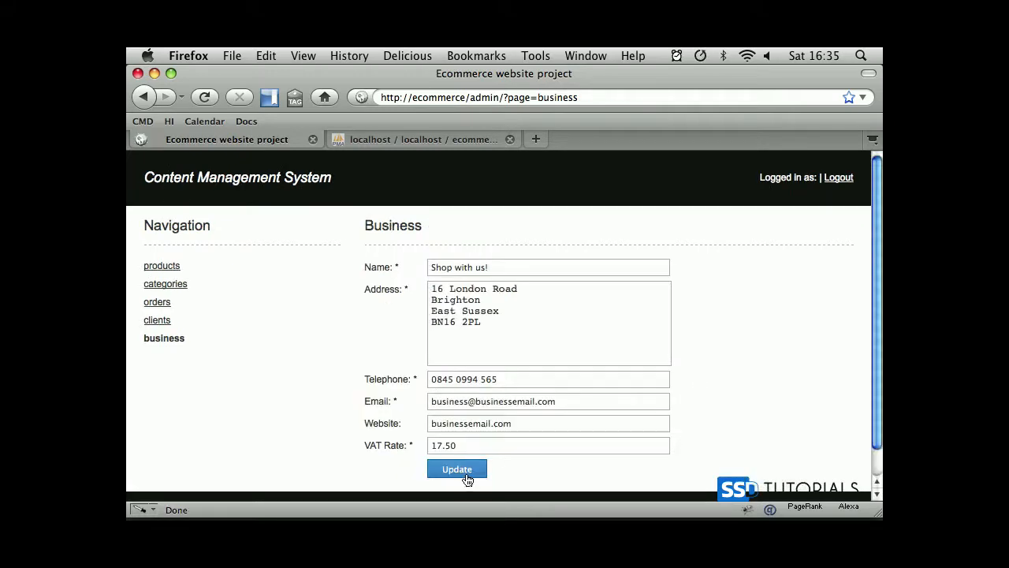
mouse_move(502, 289)
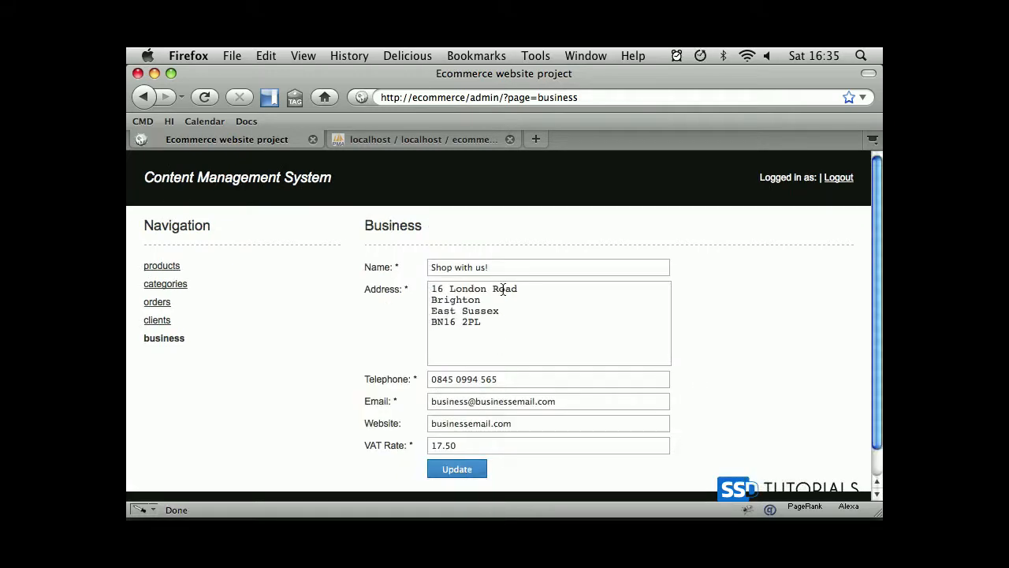
triple_click(549, 268)
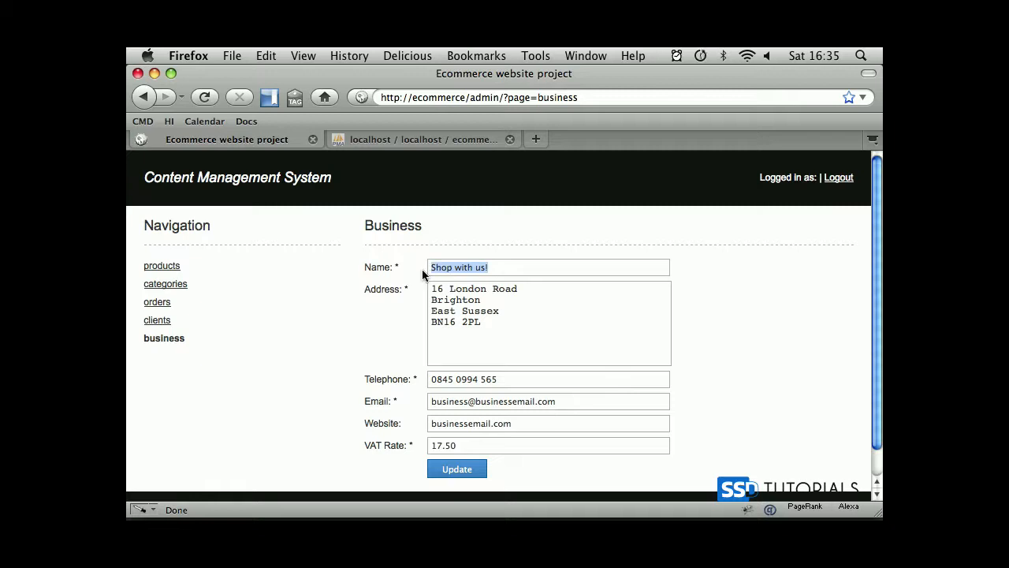
text(Show iw)
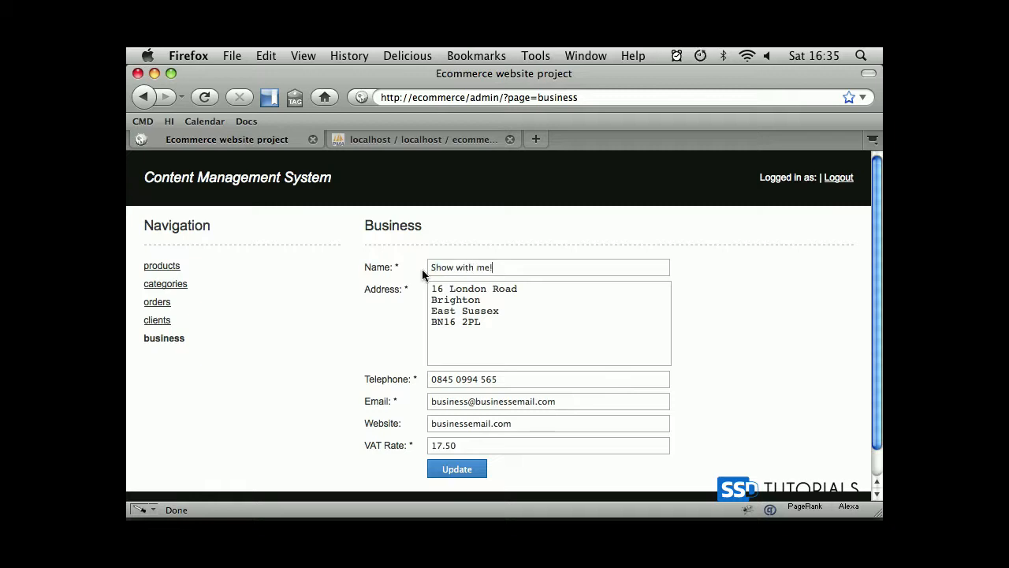
click(457, 468)
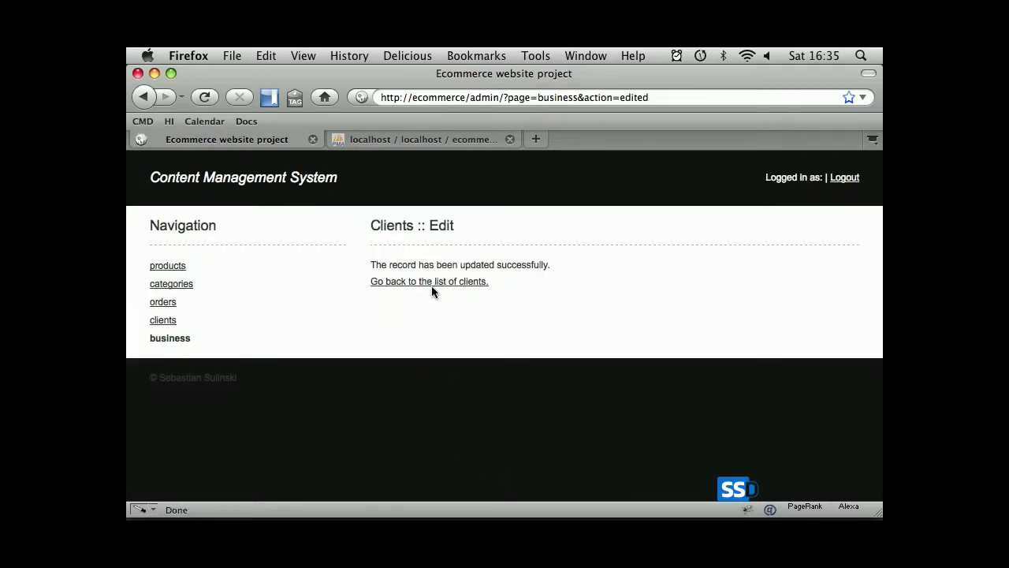
Go back to the form and view the shop front showing the new business name.
click(164, 338)
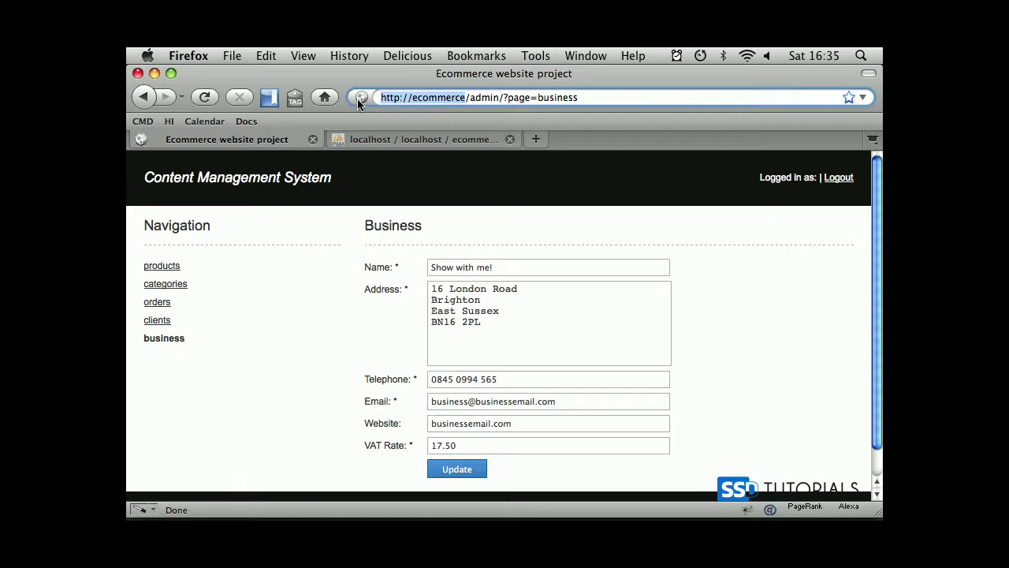
click(732, 139)
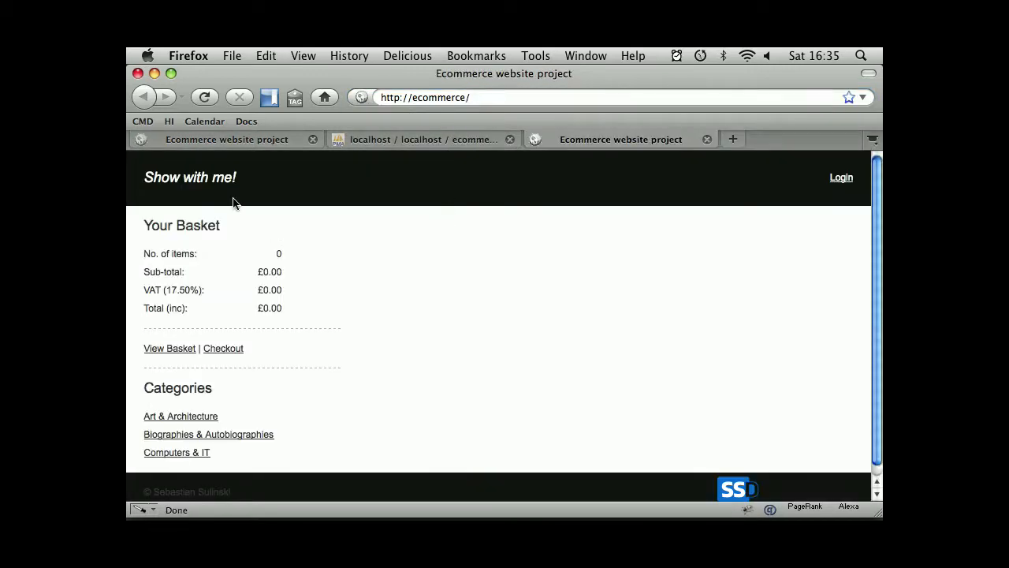
mouse_move(574, 139)
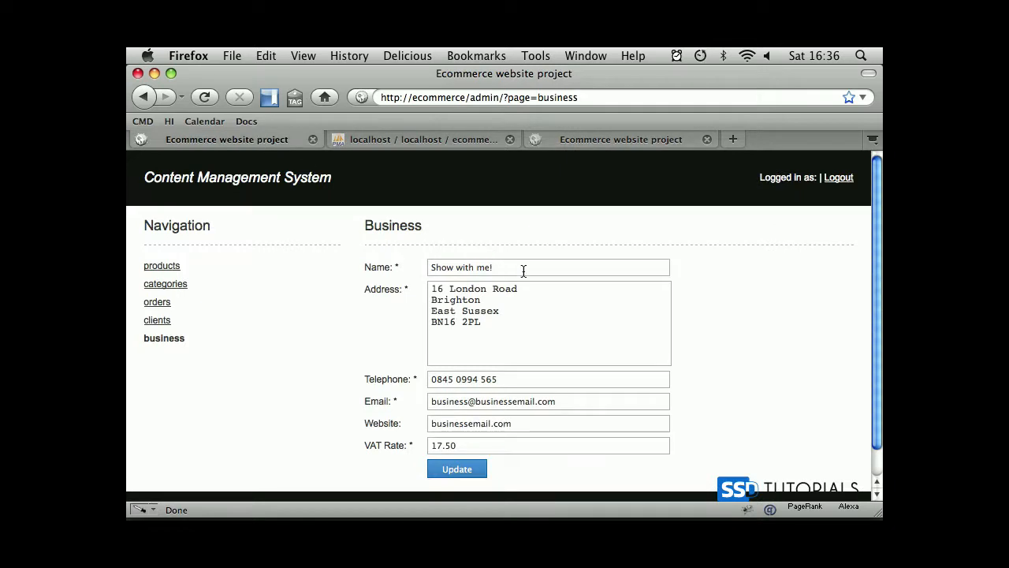
Replace 'me!' with 'us!' so the name reads 'Show with us!' and save it.
double_click(483, 268)
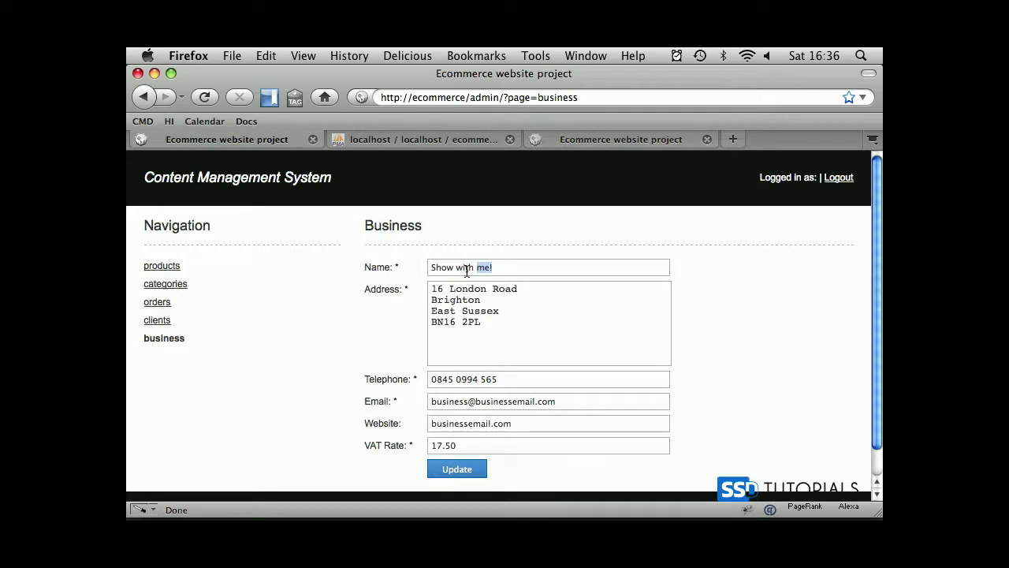
text(us!)
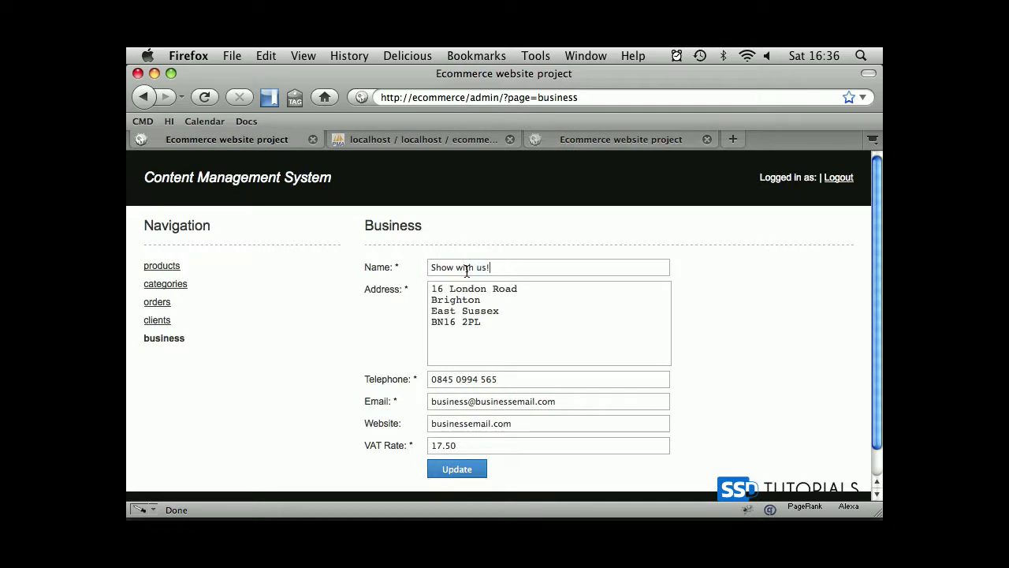
click(457, 469)
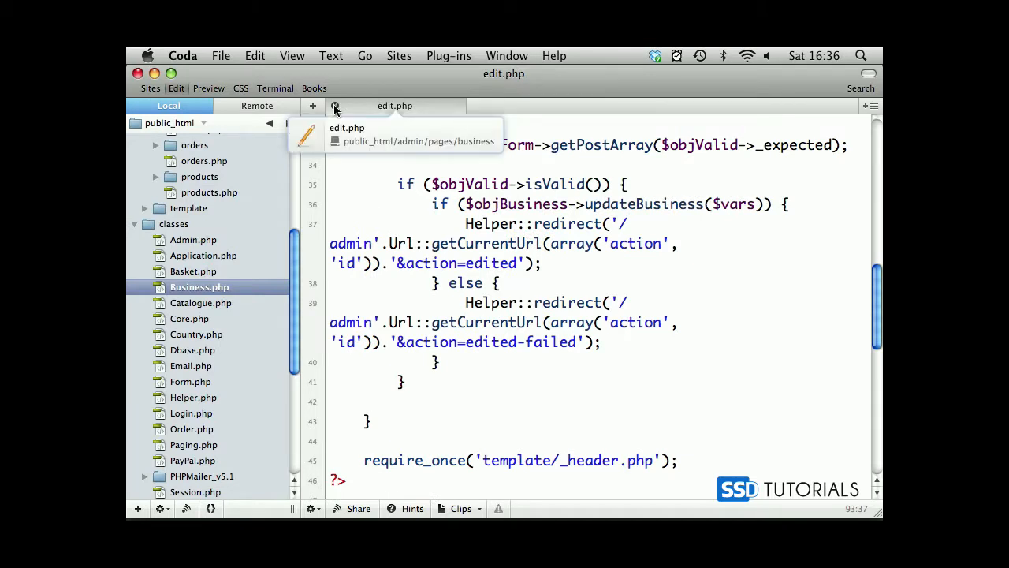
In edited.php, retitle the heading 'Business' and make the link read 'Go back to the business record'.
click(313, 104)
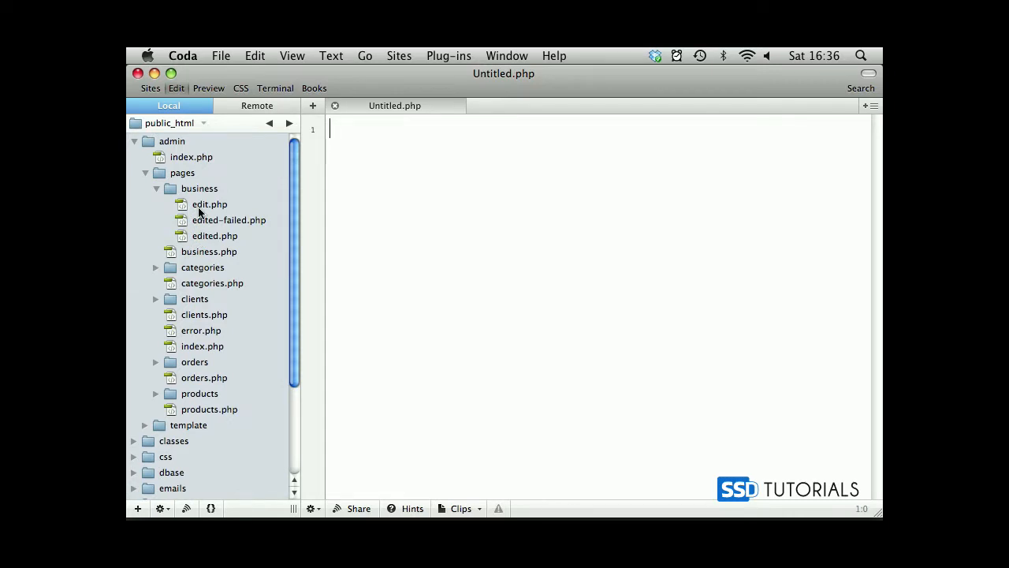
double_click(230, 221)
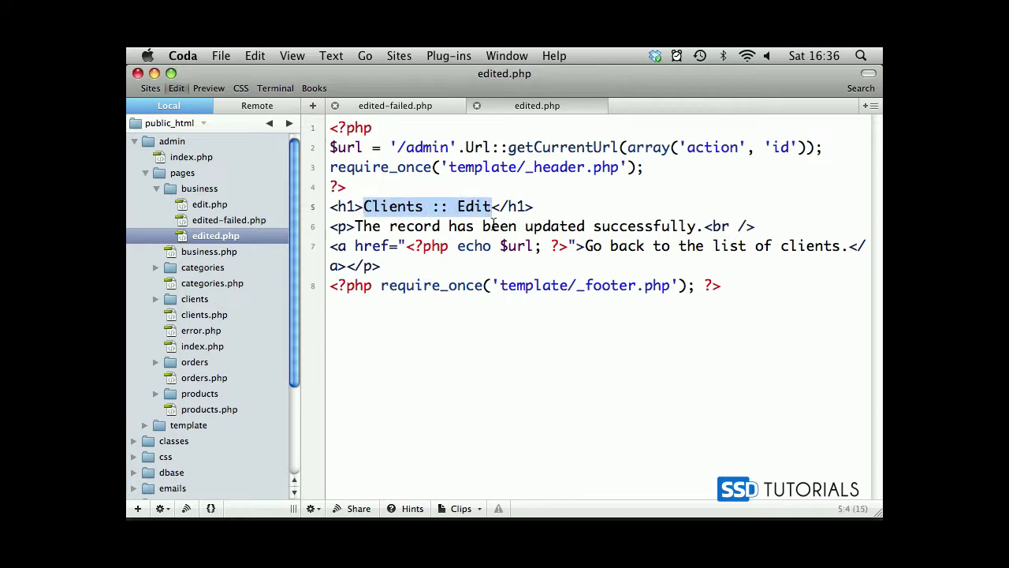
text(Busin</h1>)
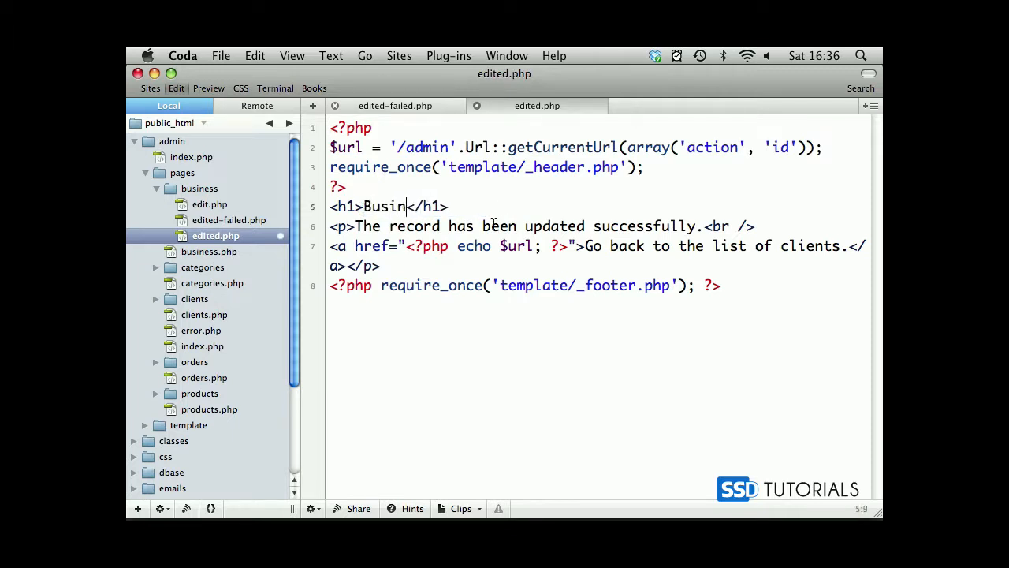
text(ess)
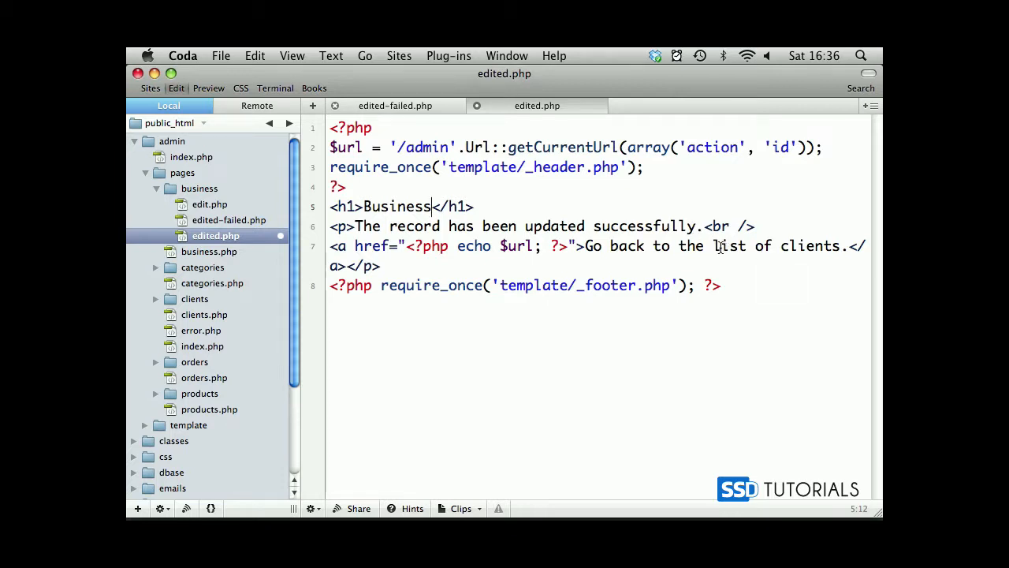
double_click(729, 246)
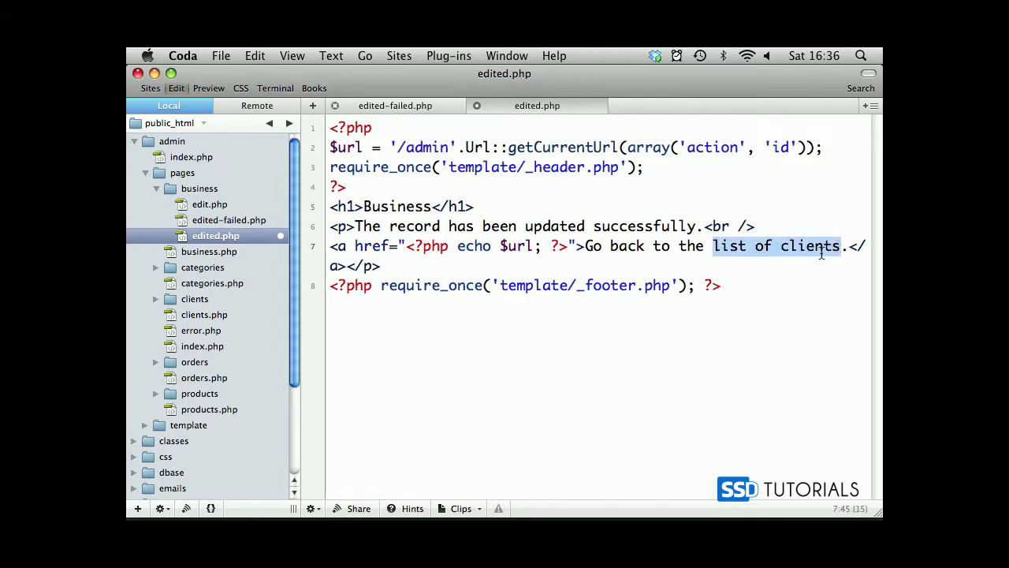
text(business r)
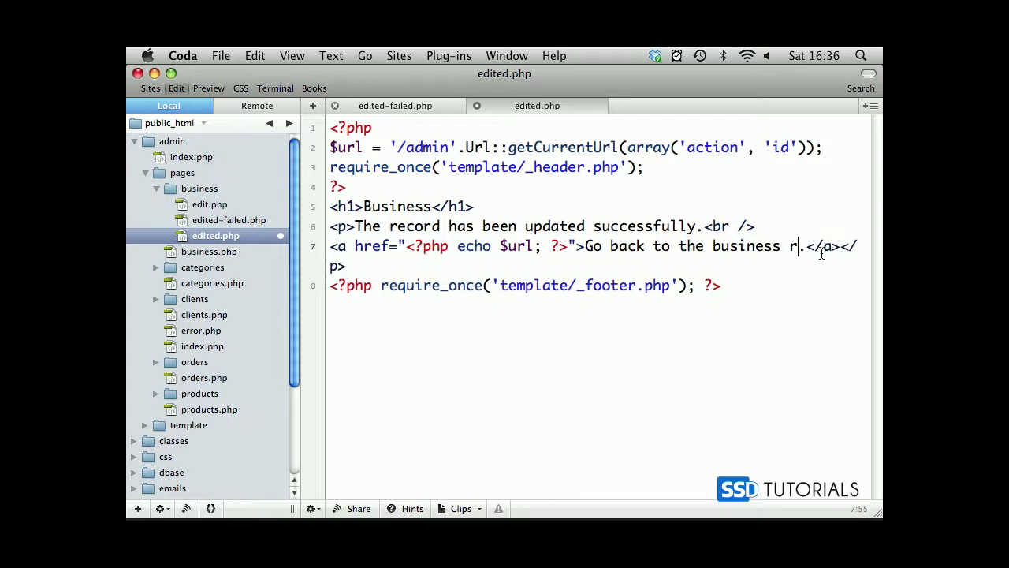
text(ecord)
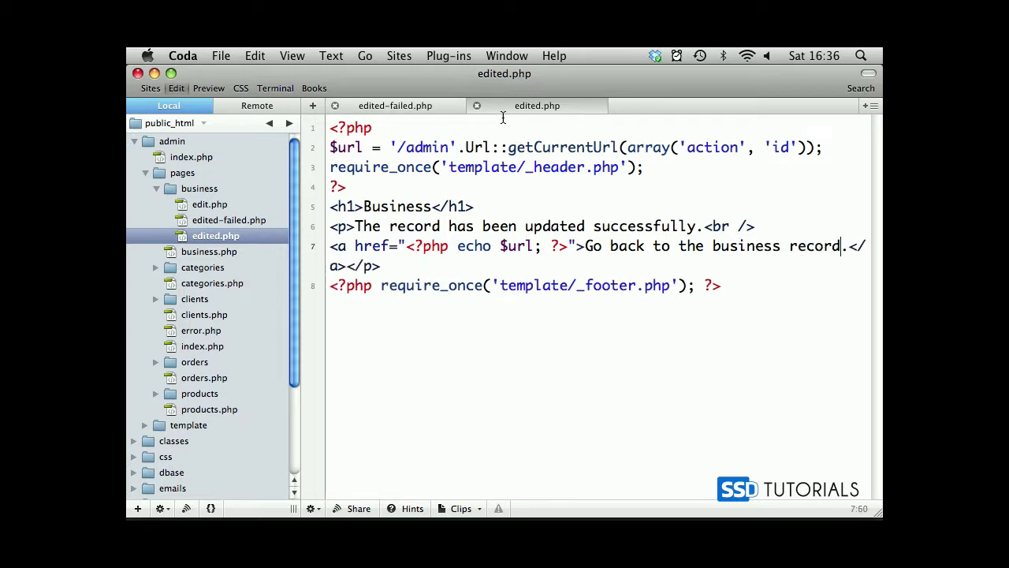
In edited-failed.php, retitle the heading 'Business'.
click(394, 104)
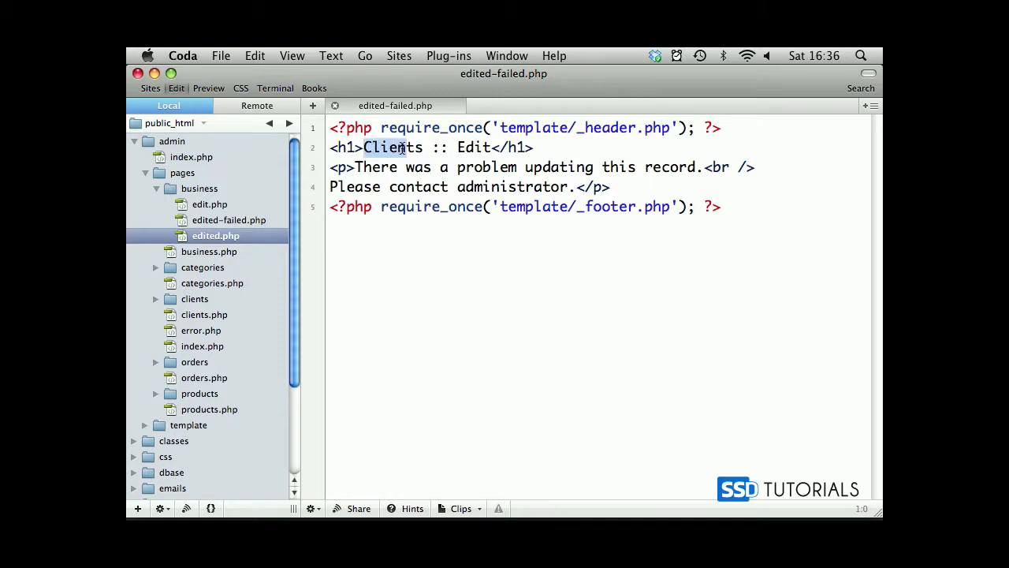
text(Busi</h1>)
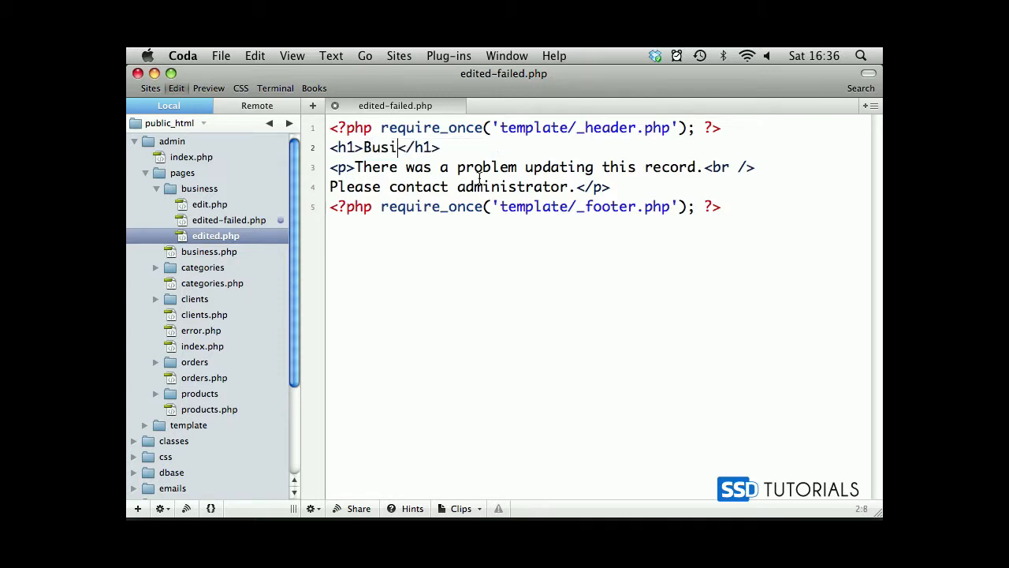
text(ness)
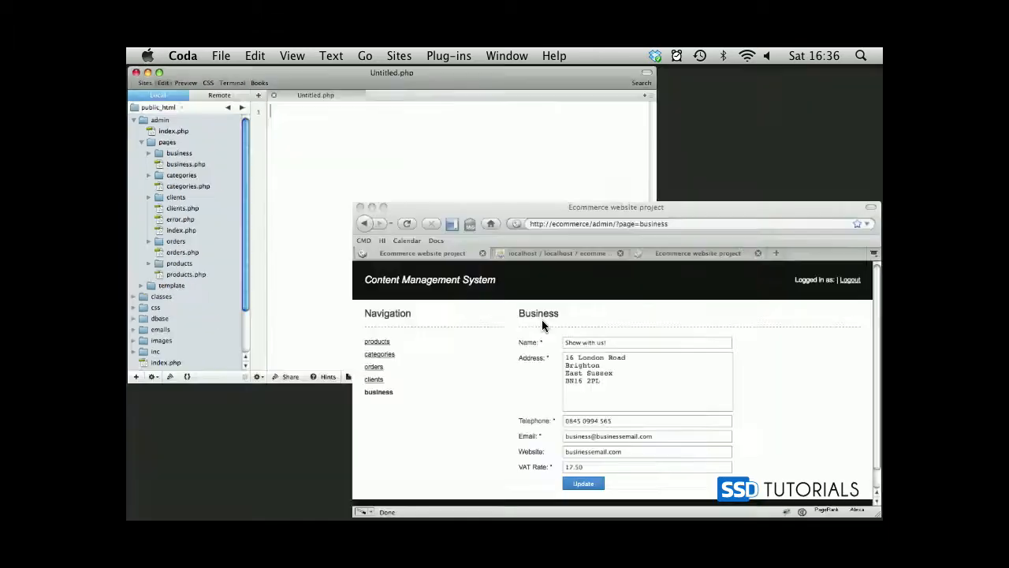
Resubmit the business settings to see the Business confirmation, then follow its link back to the record.
click(583, 483)
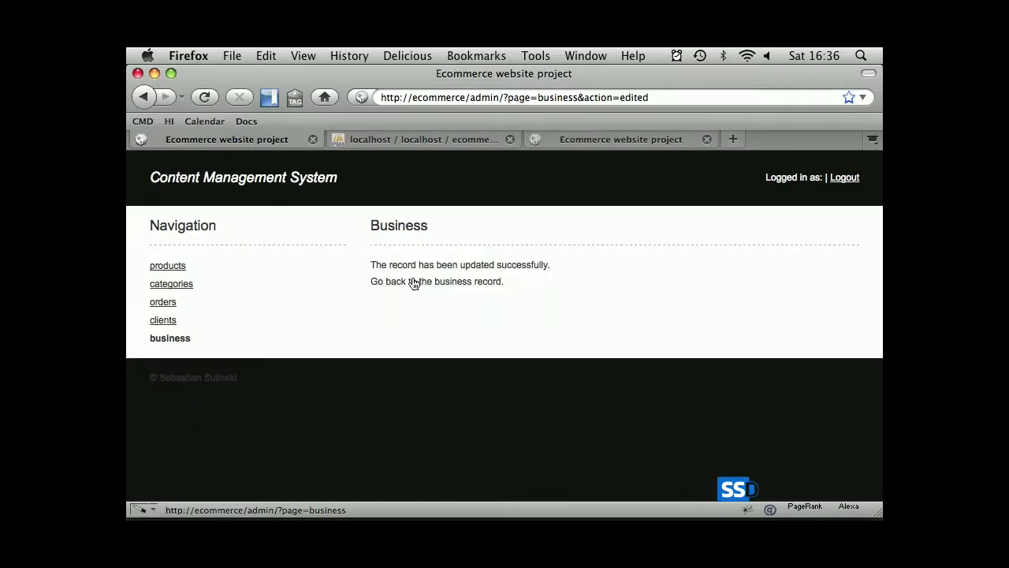
click(435, 280)
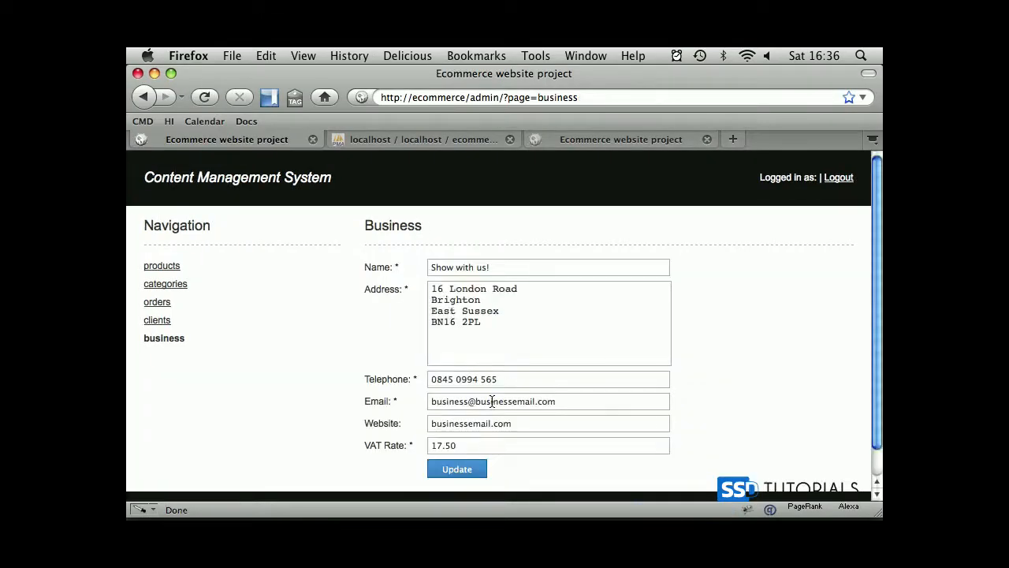
mouse_move(328, 425)
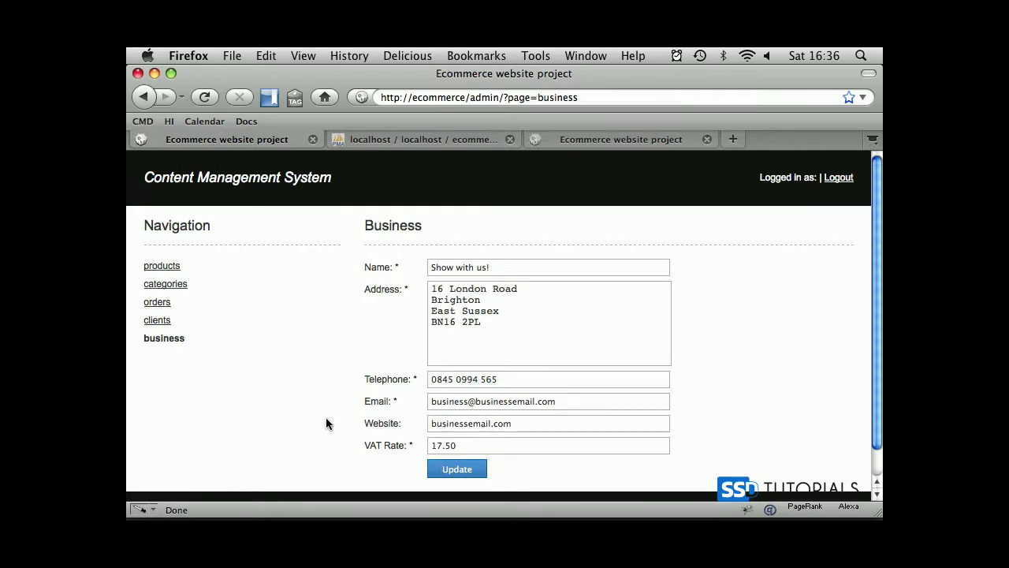